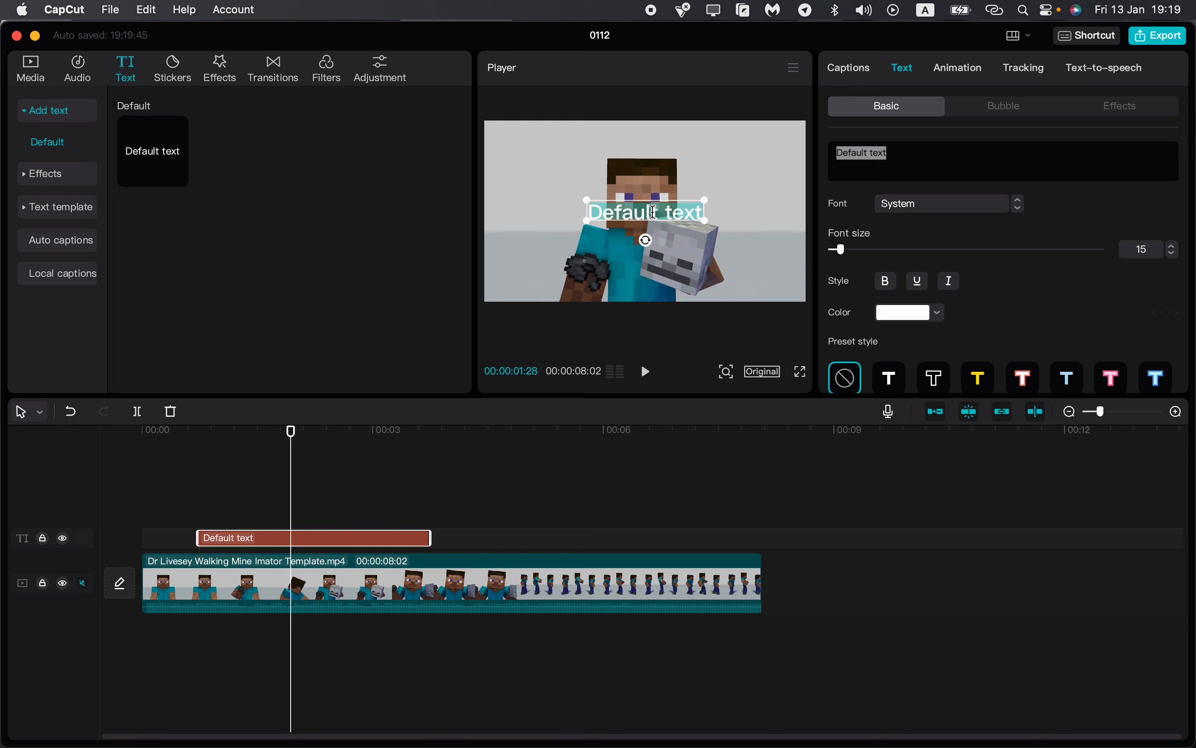
- Change the text to 'ABC' and apply the yellow outlined preset style
text(ABC)
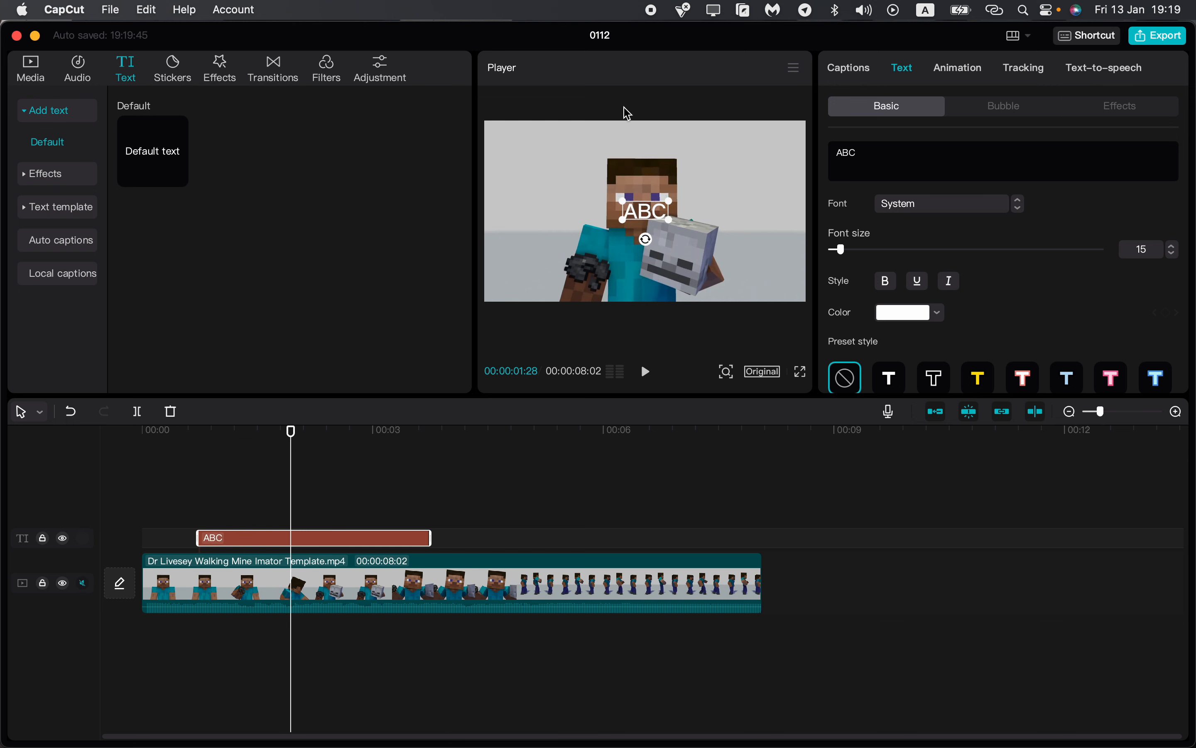
click(977, 377)
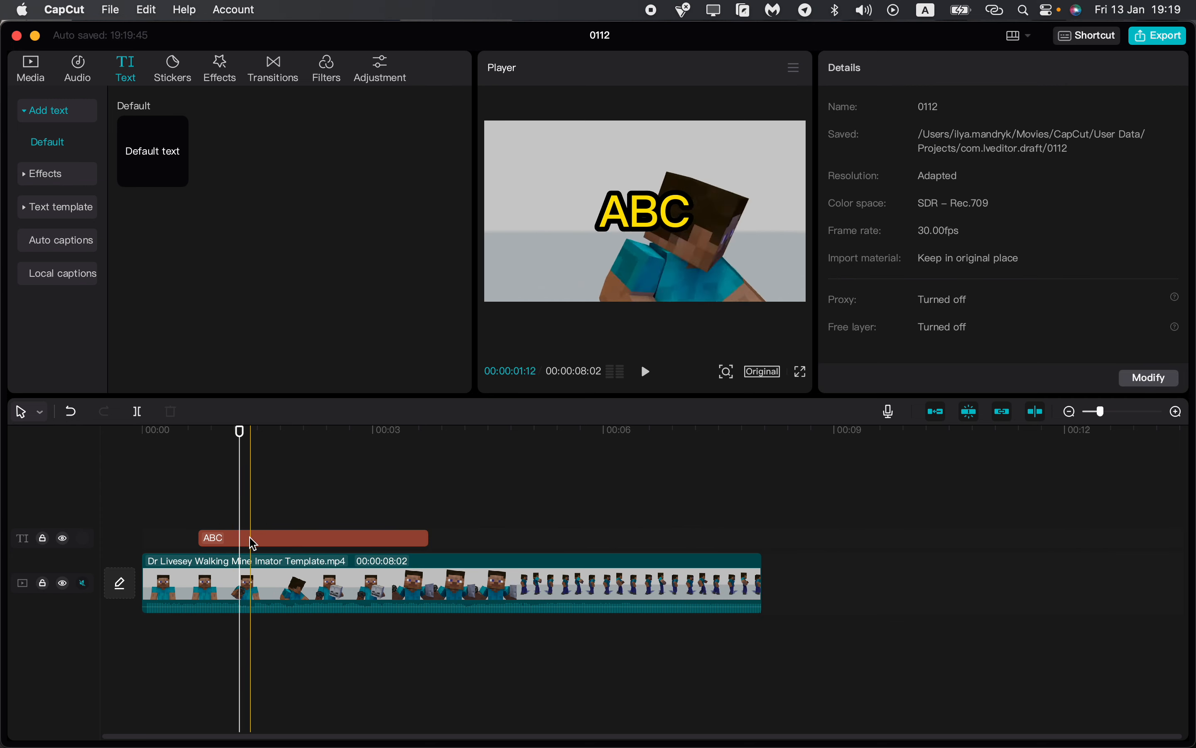
- Place the ABC text in the frame's top-left corner with the clip at the timeline start
click(248, 538)
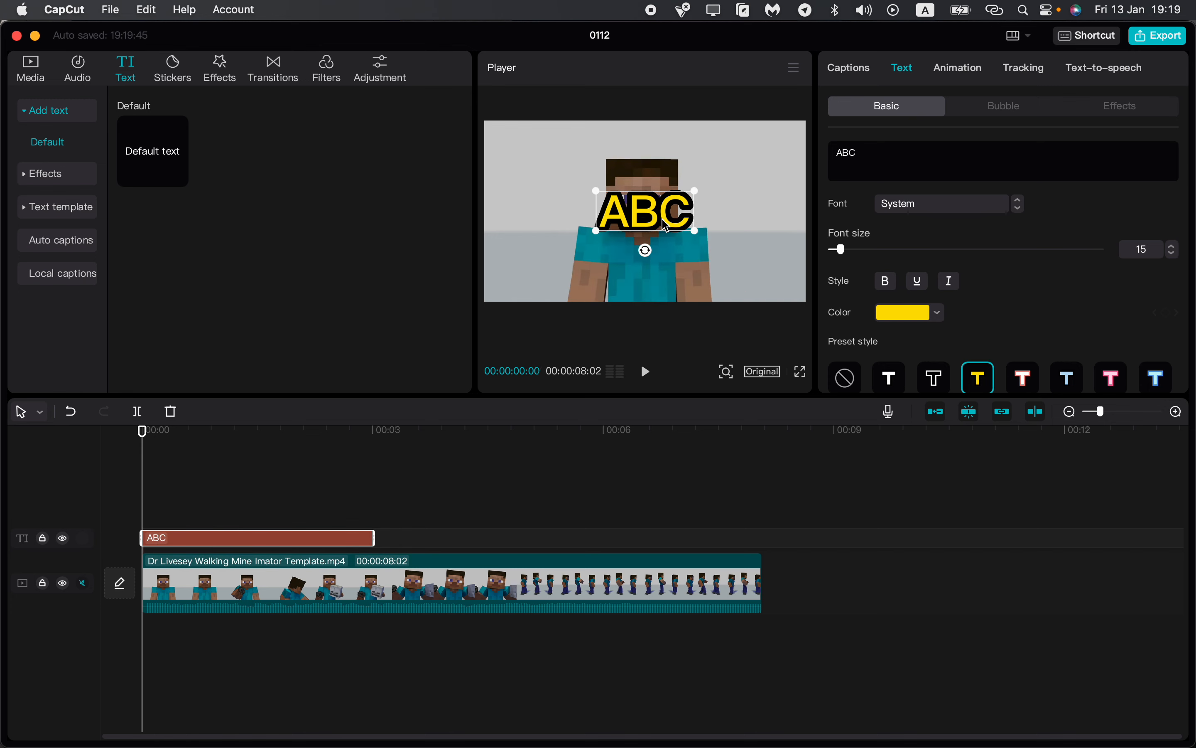
drag(645, 210, 556, 151)
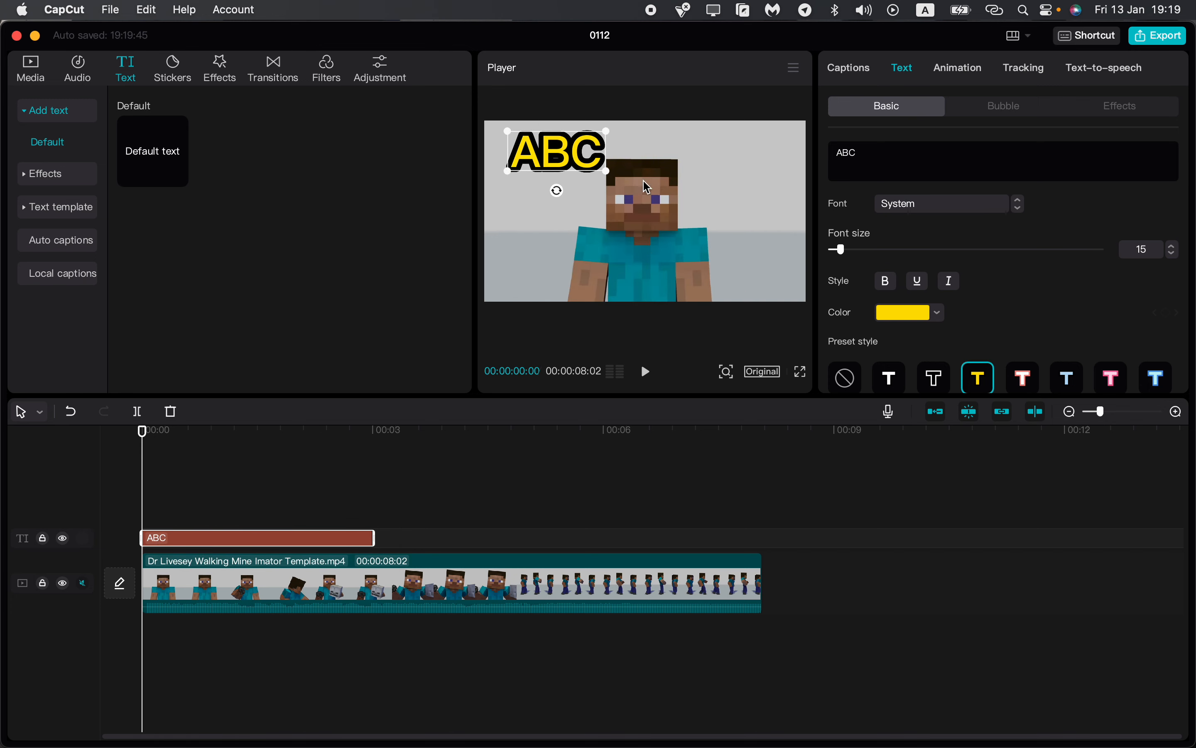
drag(555, 151, 549, 145)
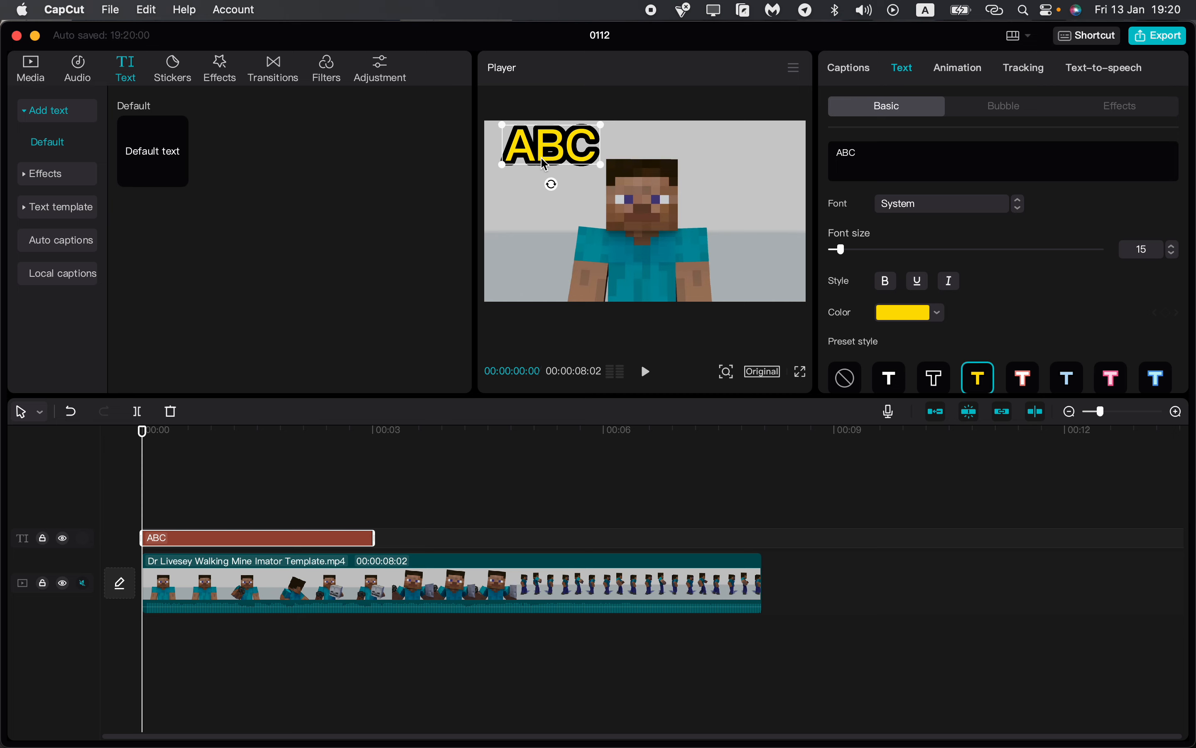
click(229, 540)
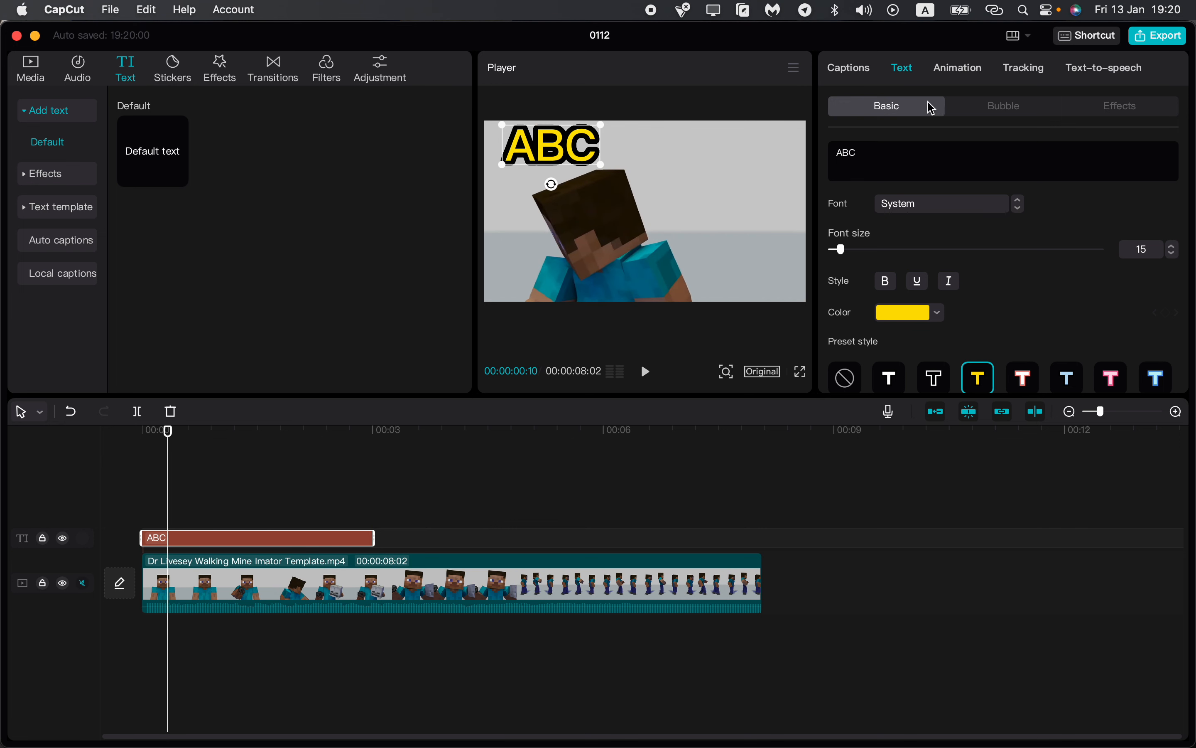
- Choose Motion tracking for the ABC text in the Tracking panel
click(1023, 69)
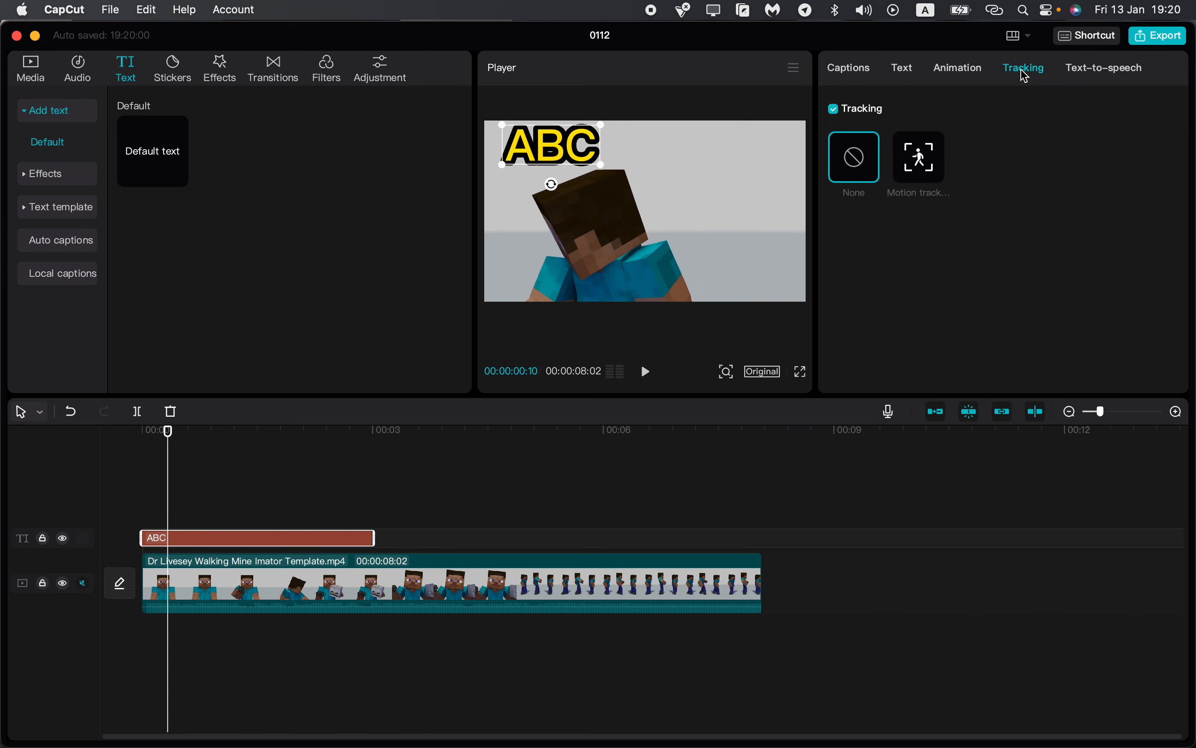
mouse_move(918, 164)
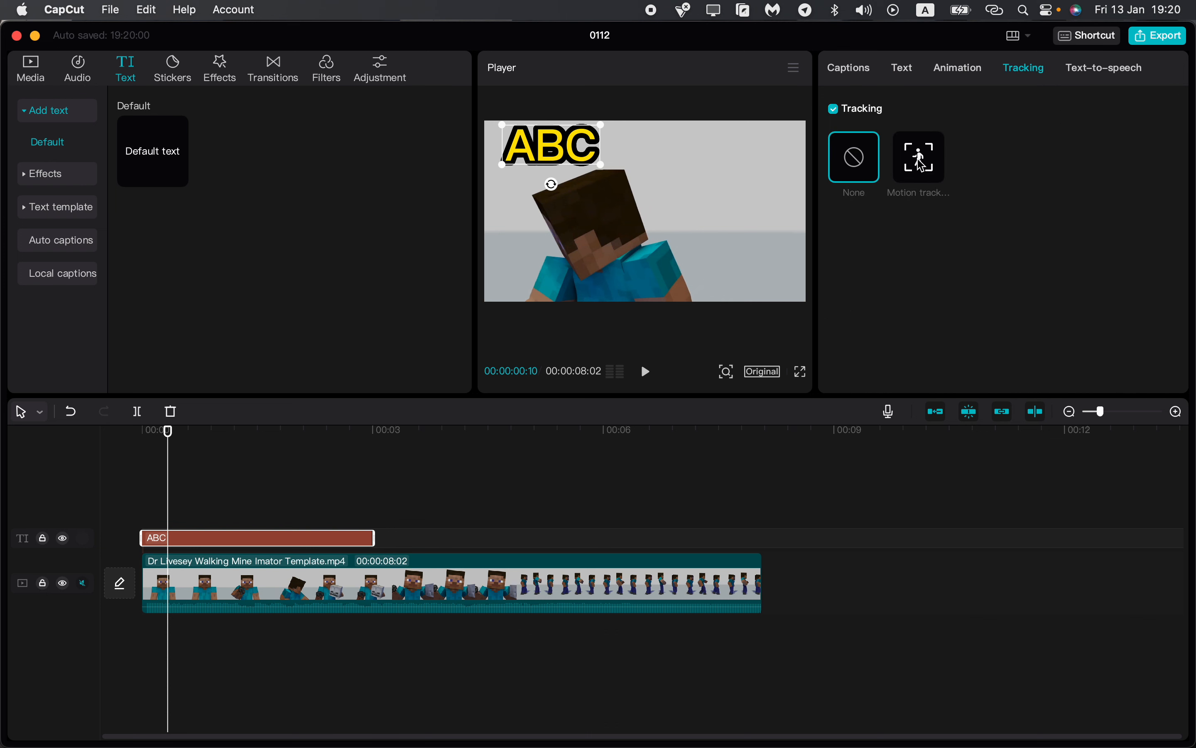
click(919, 157)
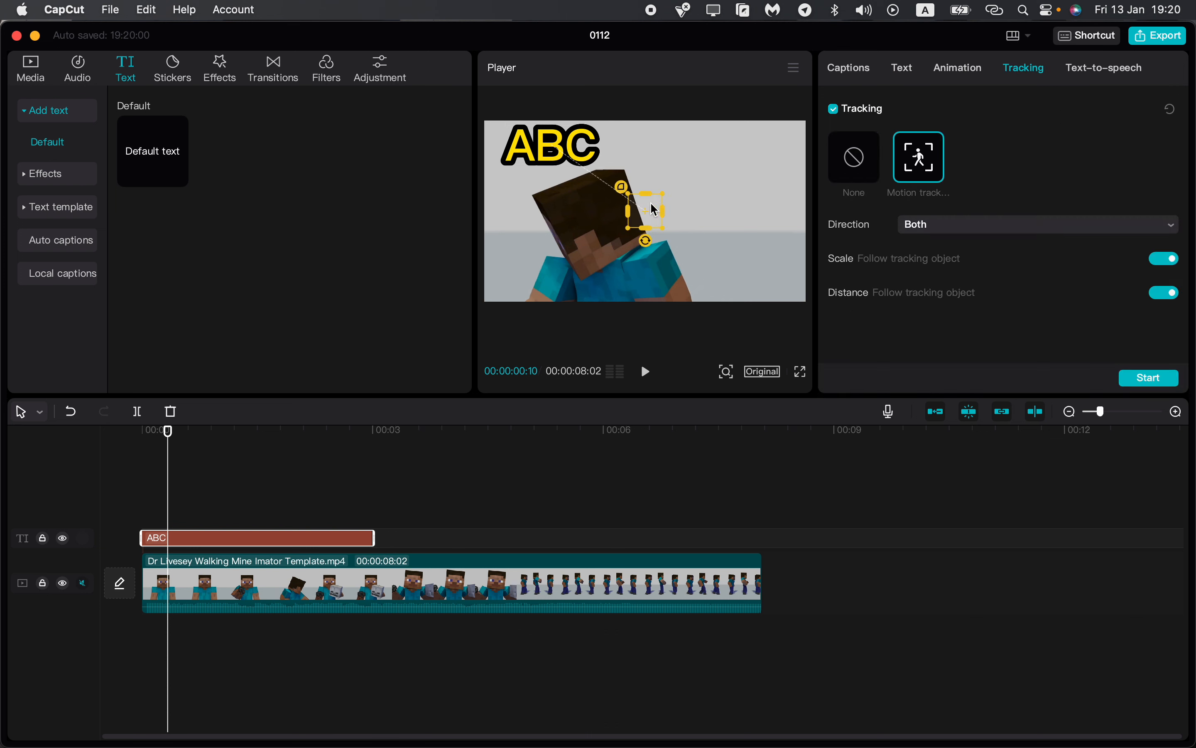
mouse_move(503, 215)
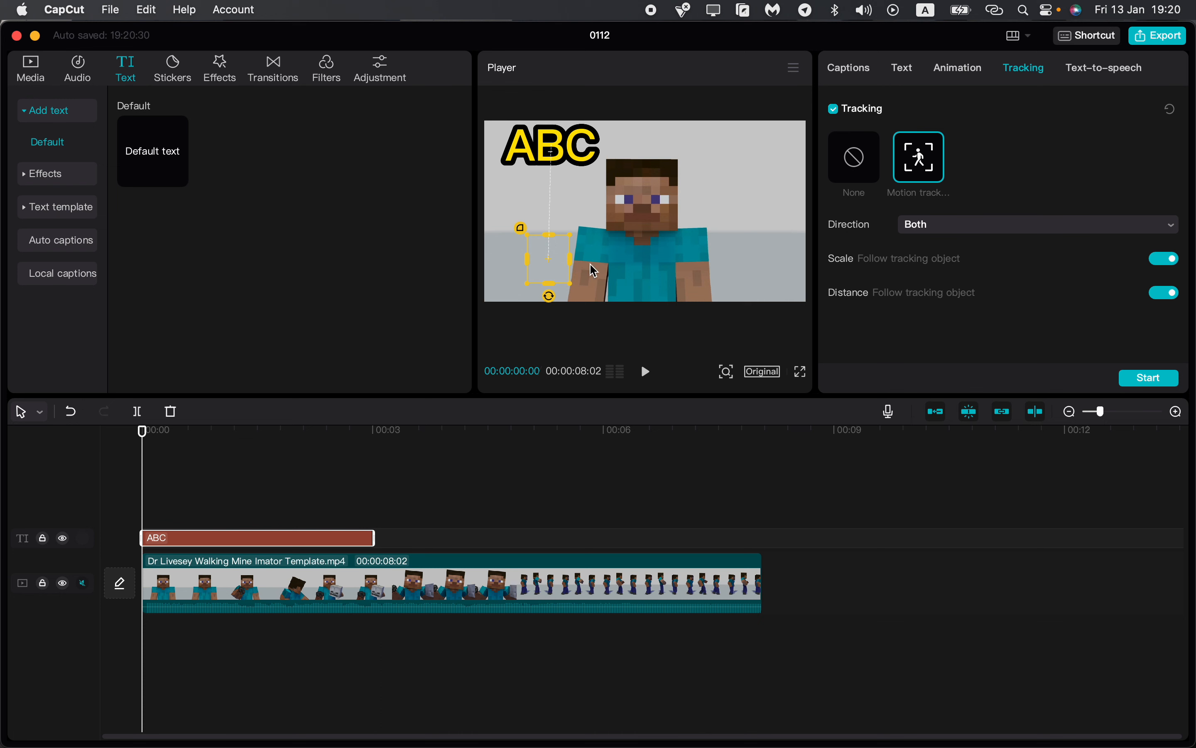
- Put the tracking box on the character's torso and move the ABC text onto its chest
drag(548, 257, 586, 234)
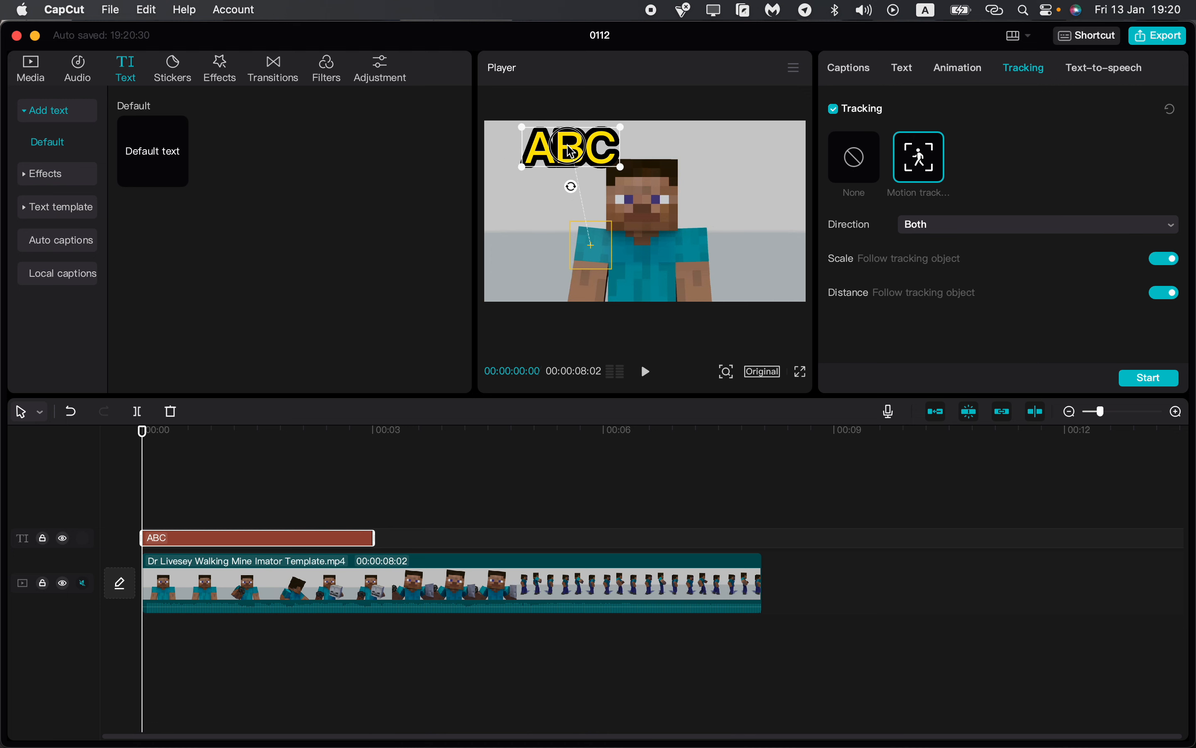
drag(570, 146, 590, 243)
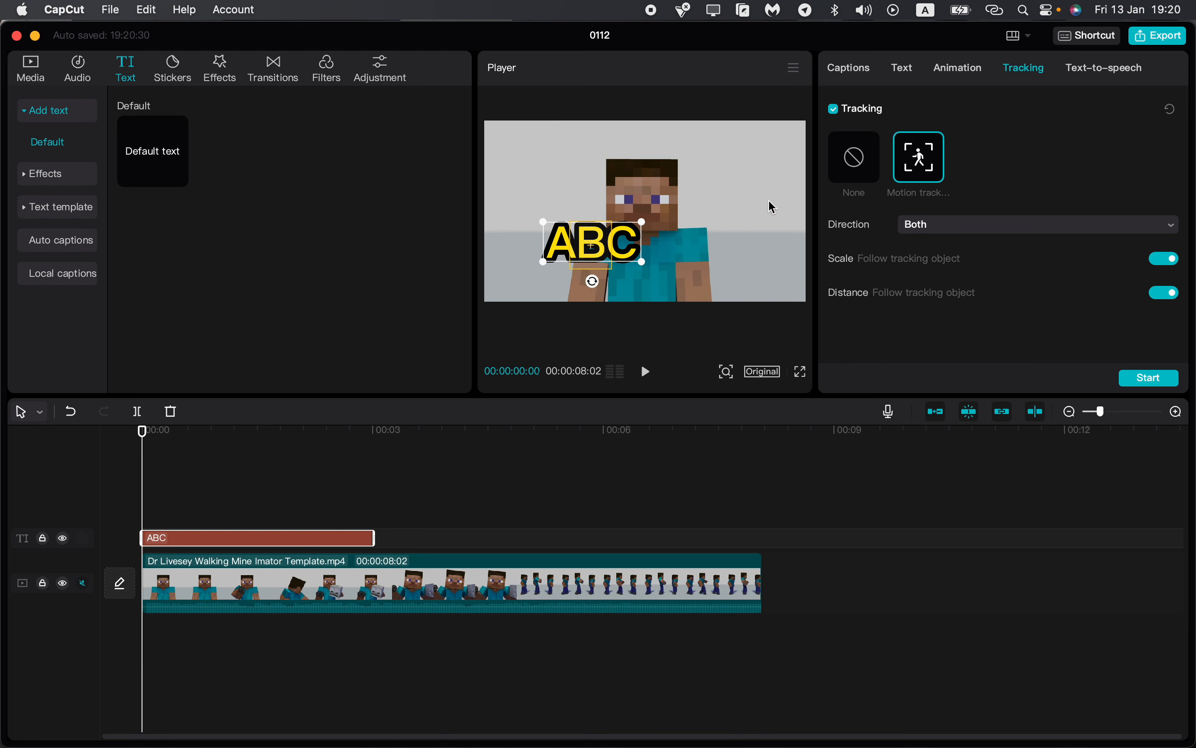
mouse_move(1076, 368)
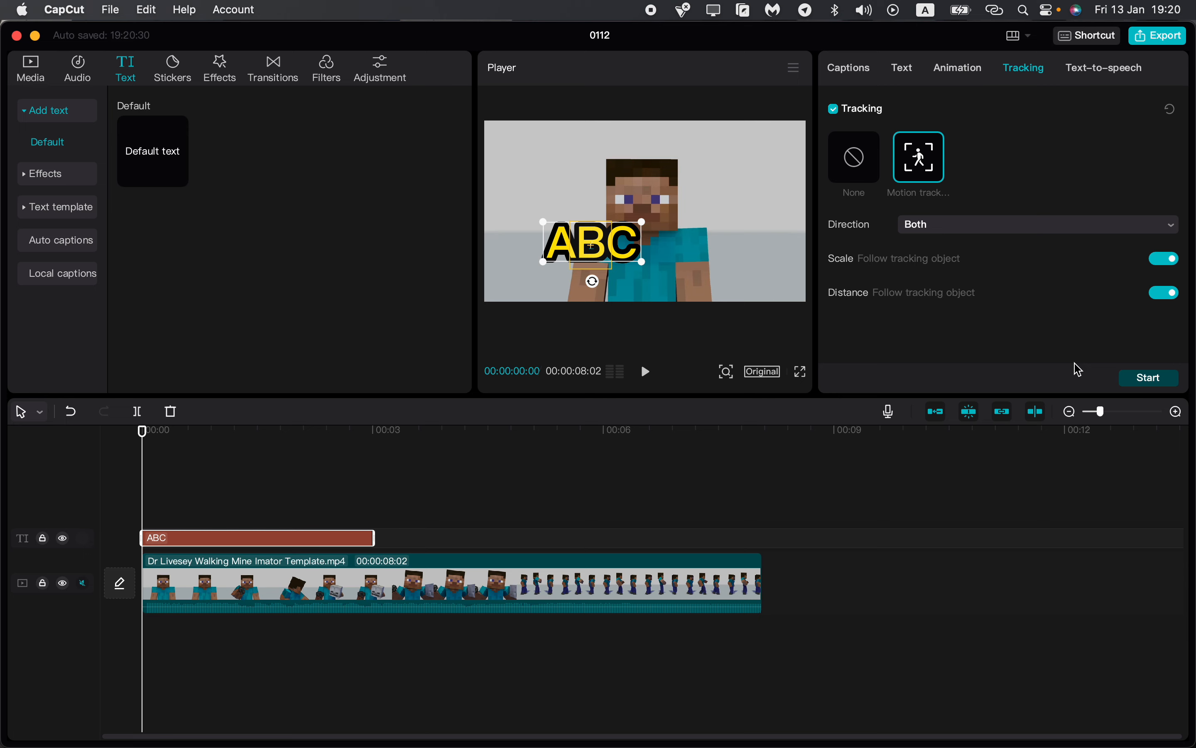
- Run the tracking with Start, then play the clip to verify the text follows the character
click(1147, 377)
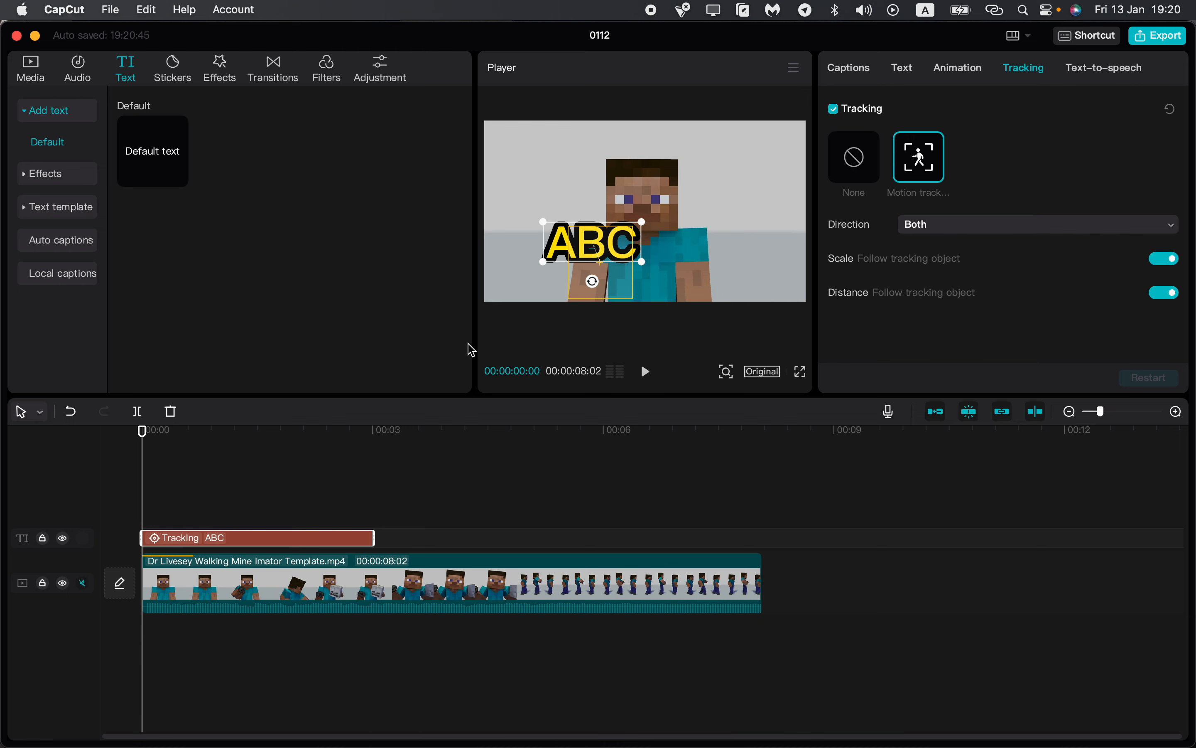
click(645, 371)
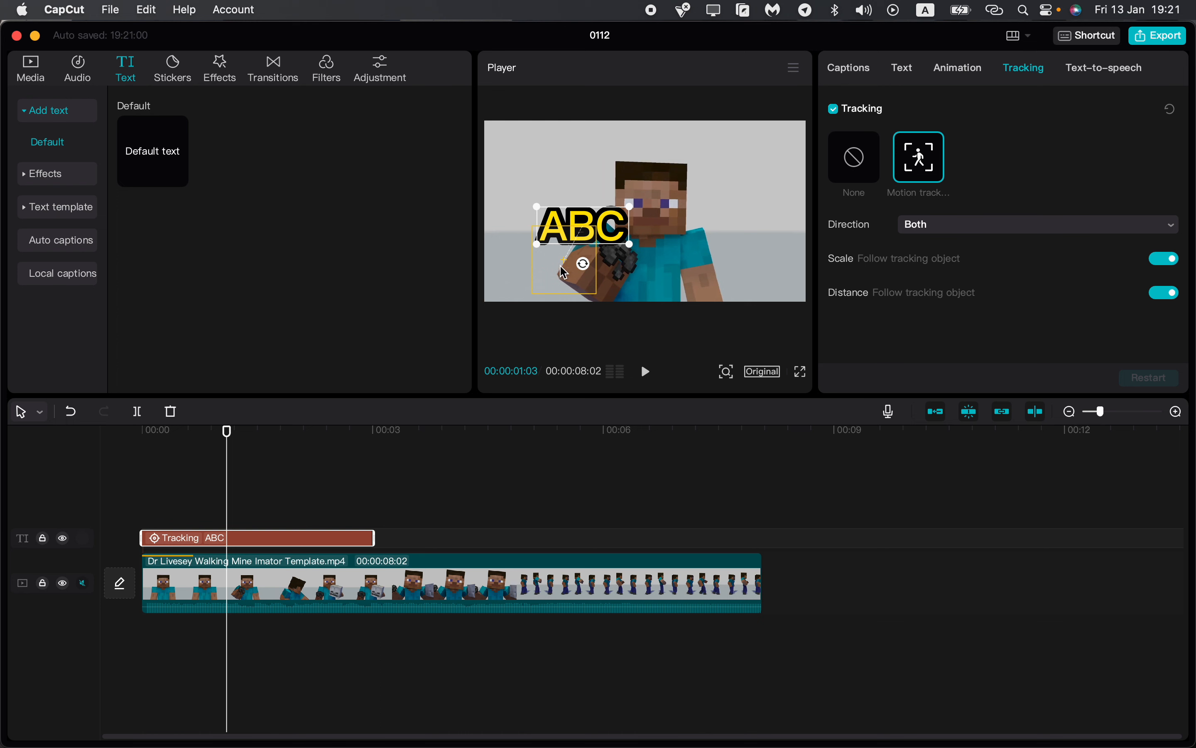
mouse_move(644, 219)
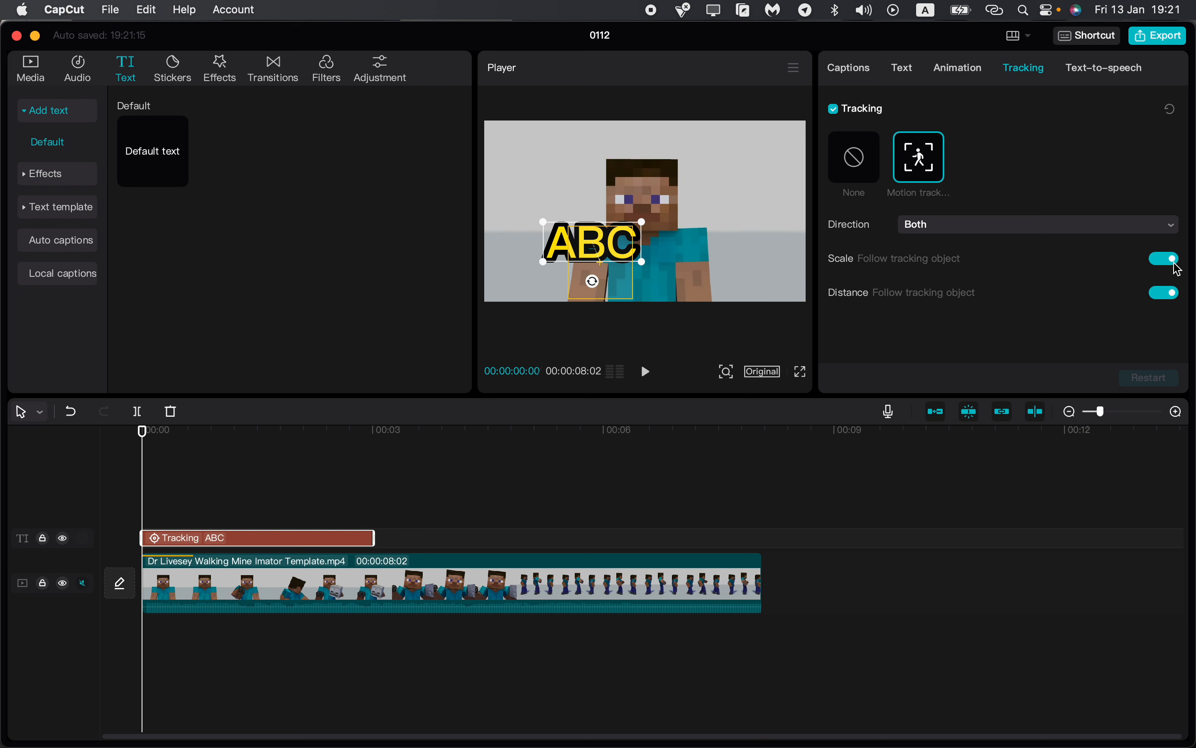
click(1163, 258)
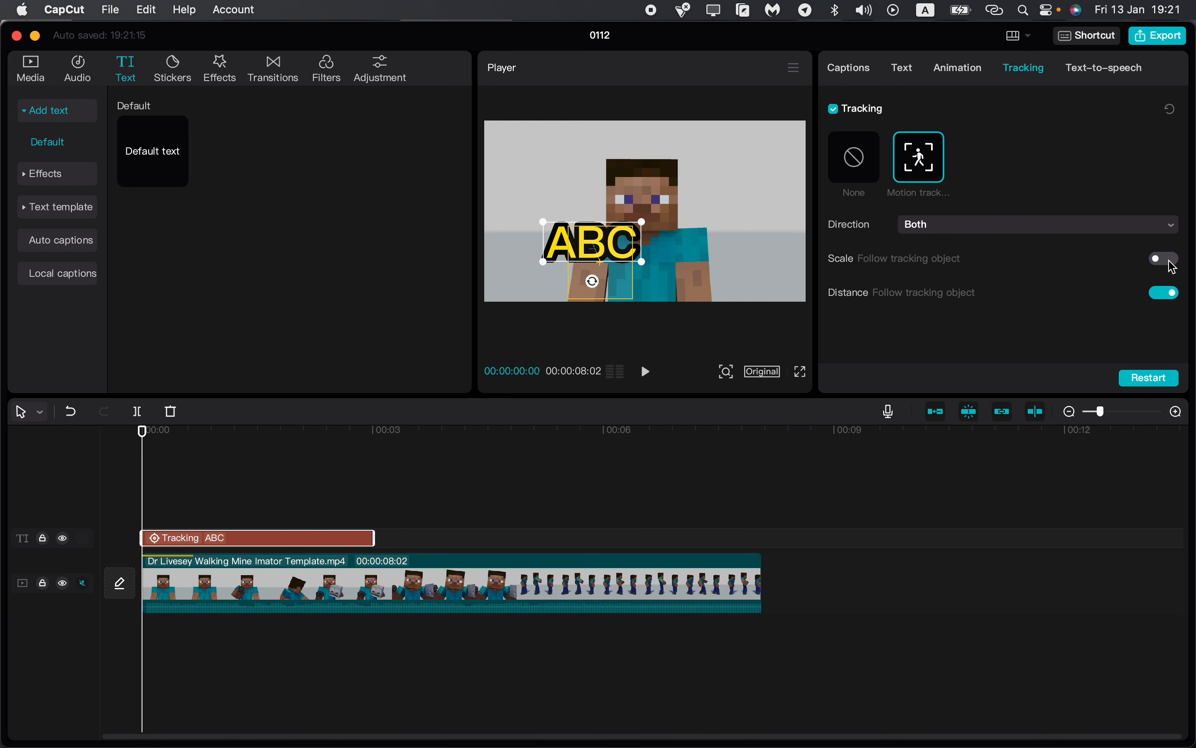
click(1163, 258)
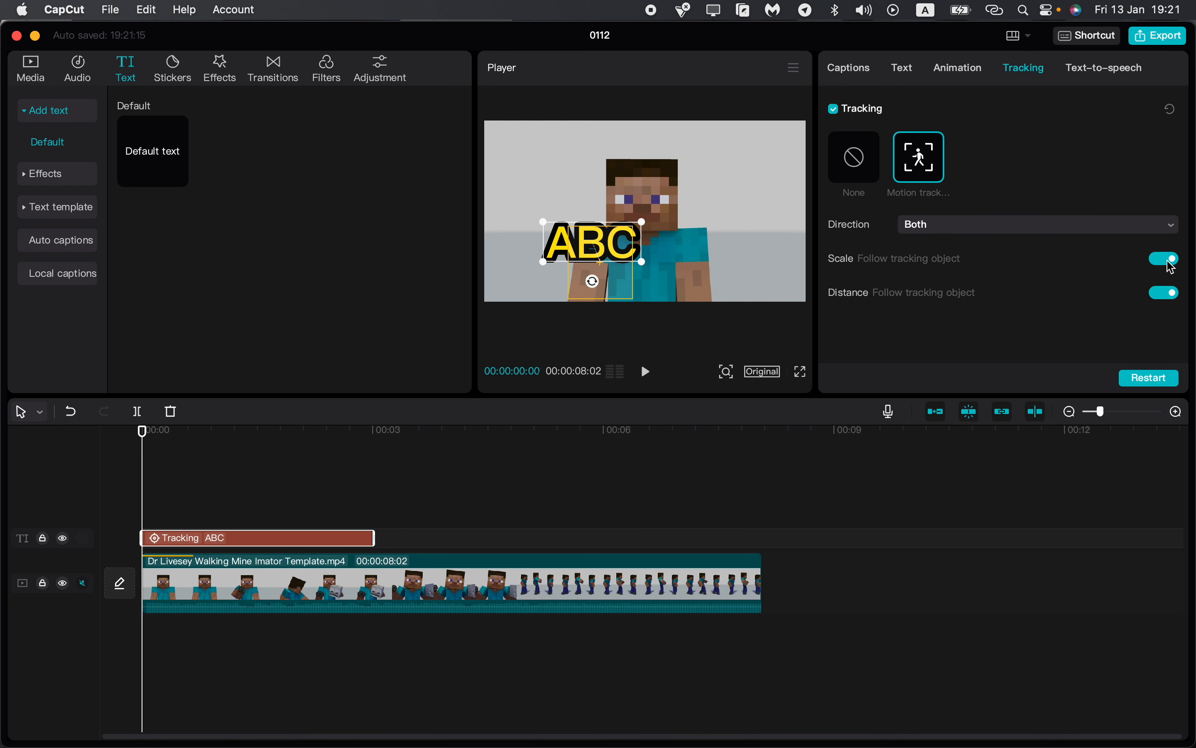
mouse_move(874, 302)
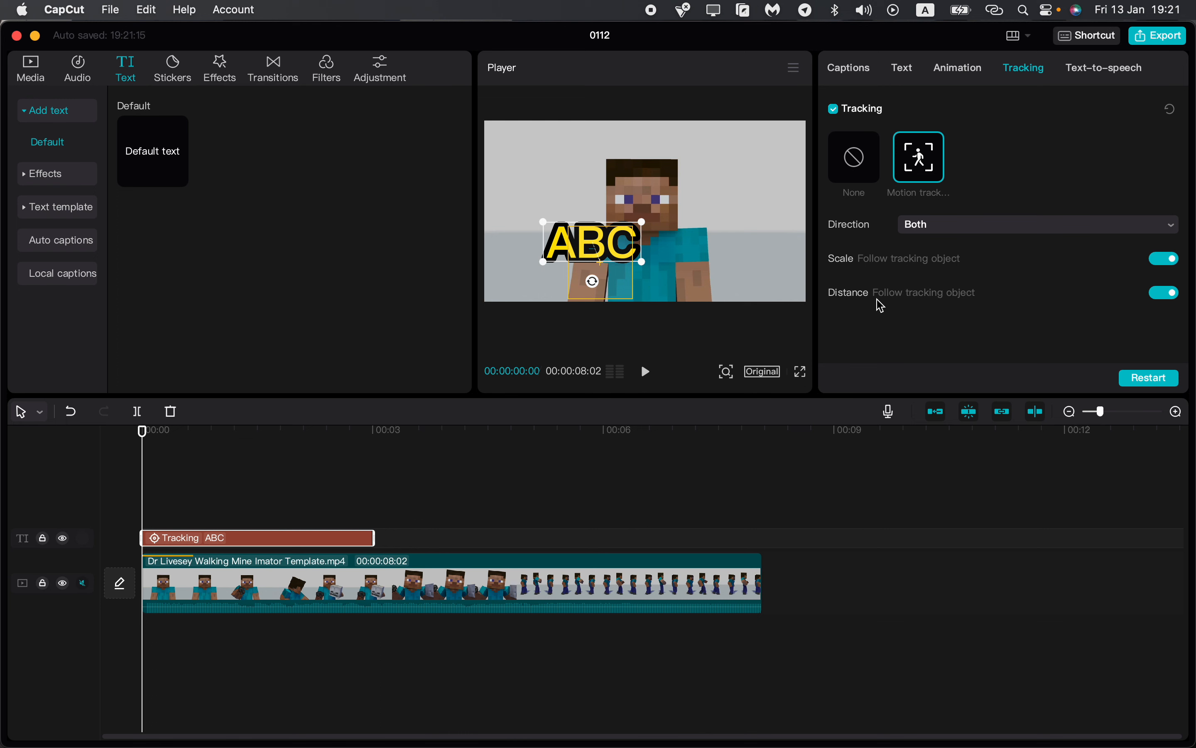
click(1164, 292)
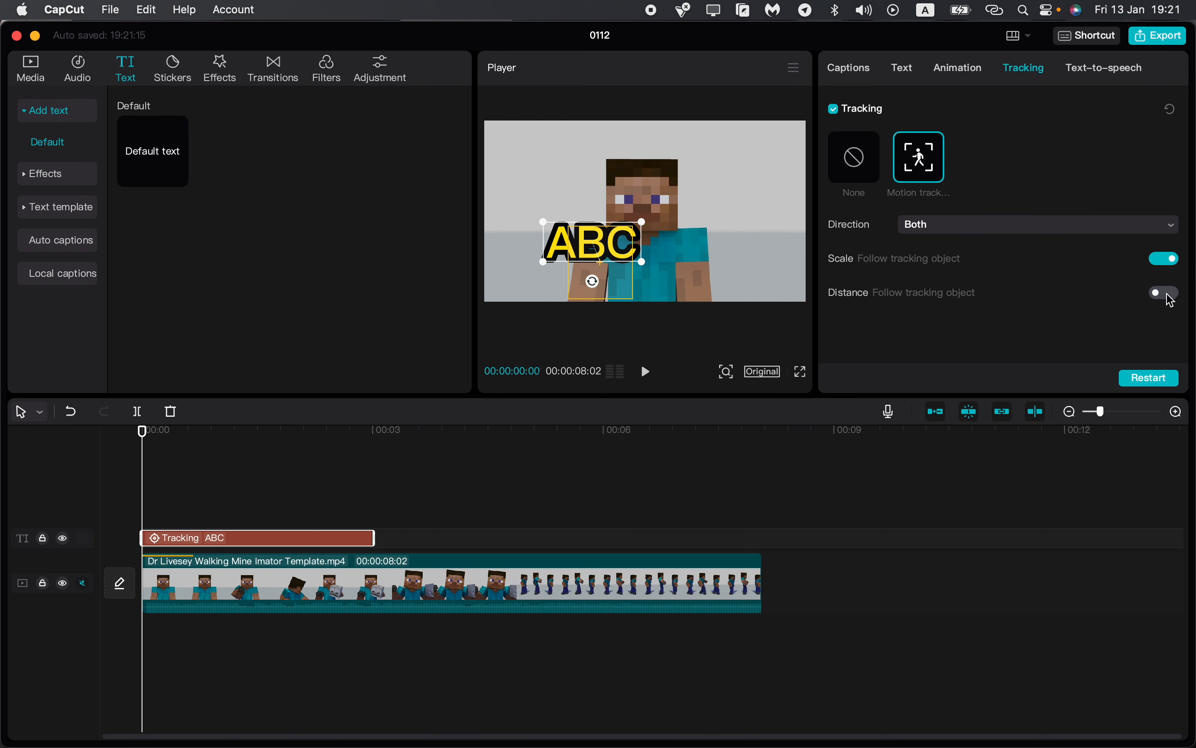
click(1162, 292)
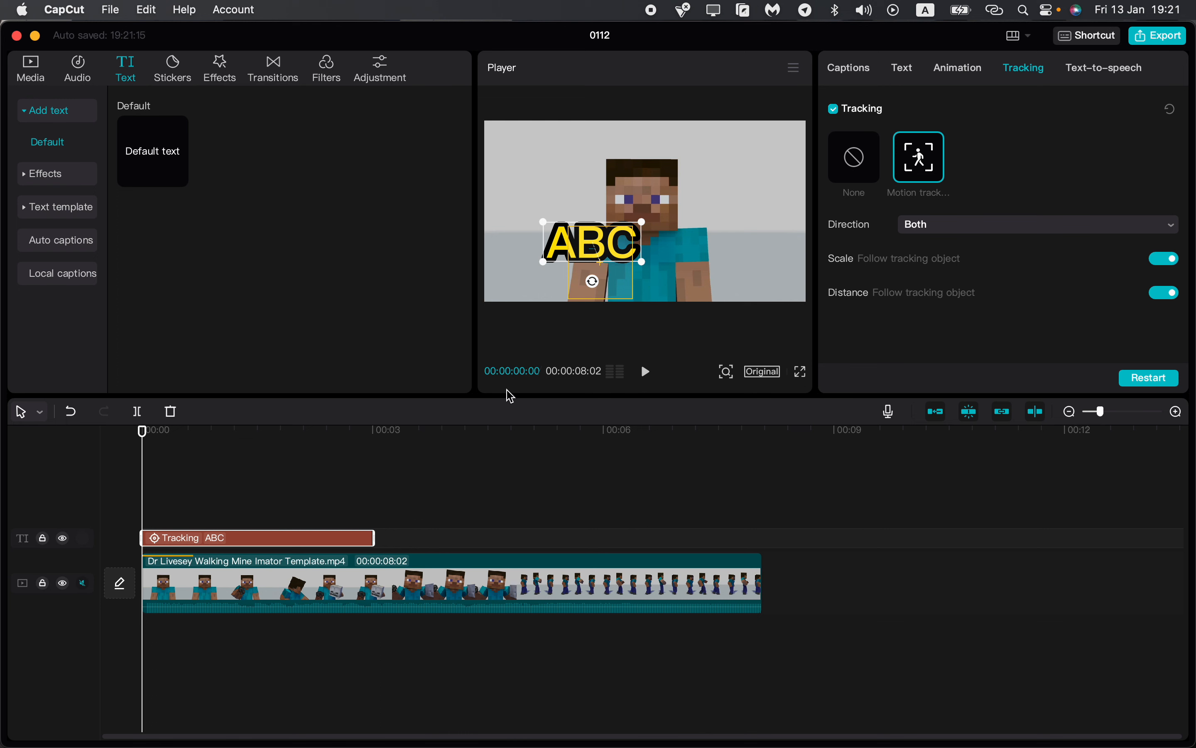
mouse_move(488, 399)
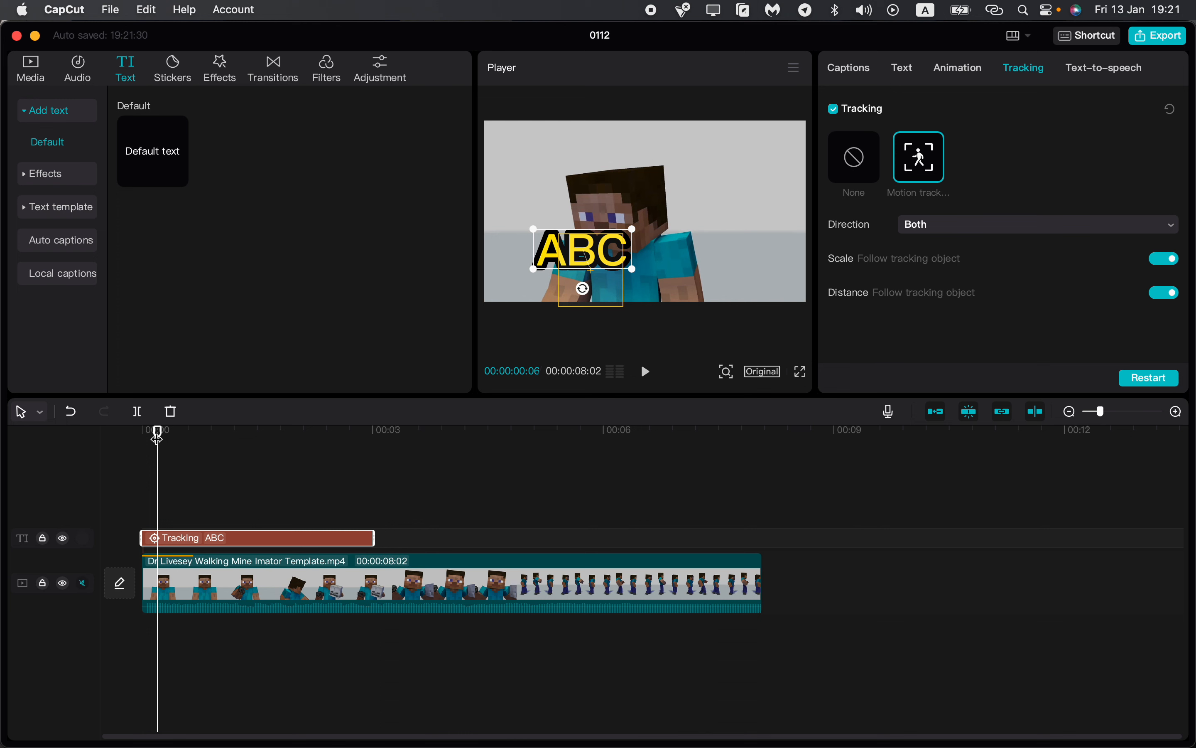
mouse_move(401, 365)
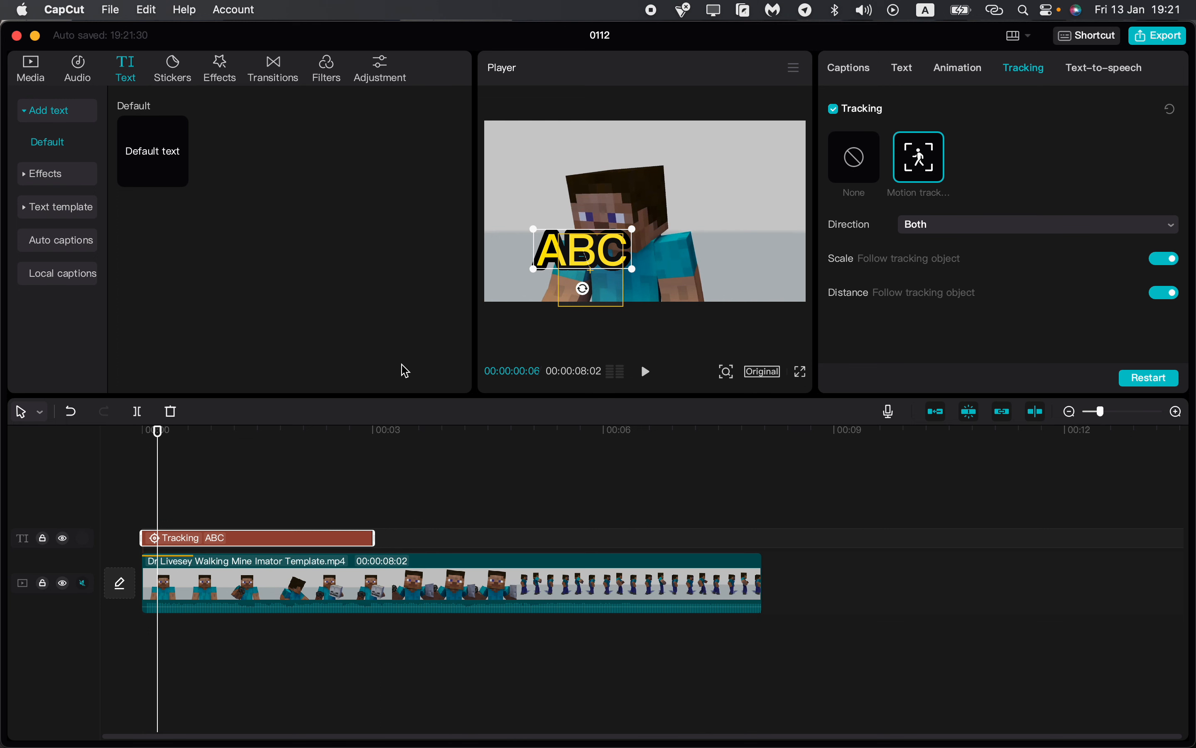
mouse_move(674, 258)
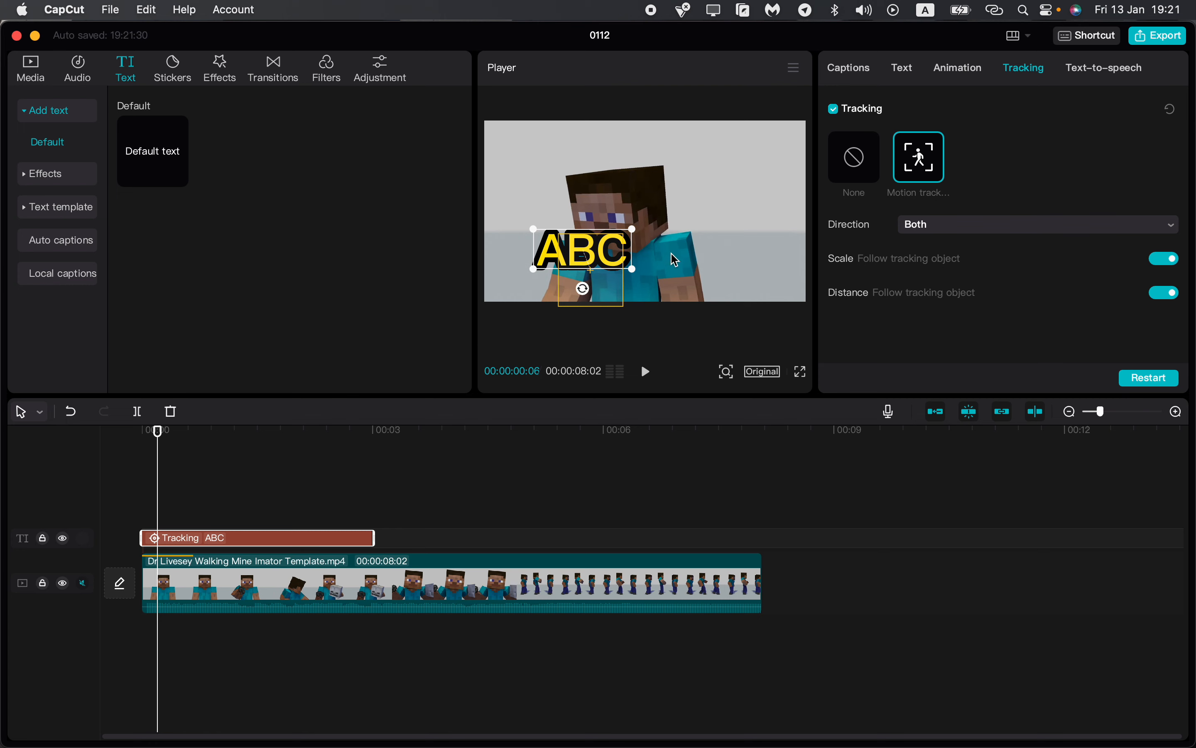